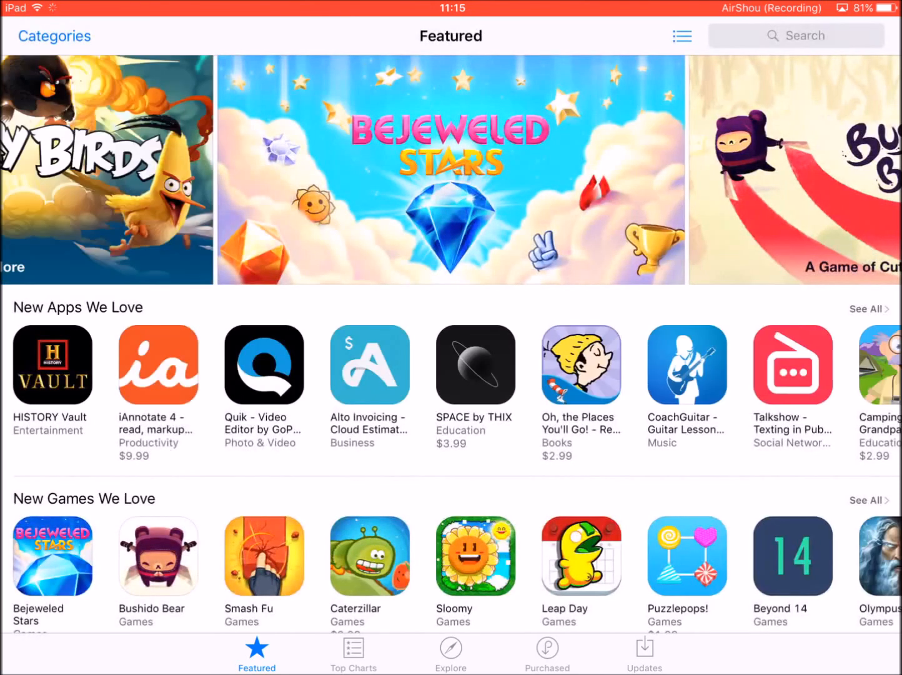
Step: Search the App Store for "vshare se", then return to the home screen
left_click(797, 35)
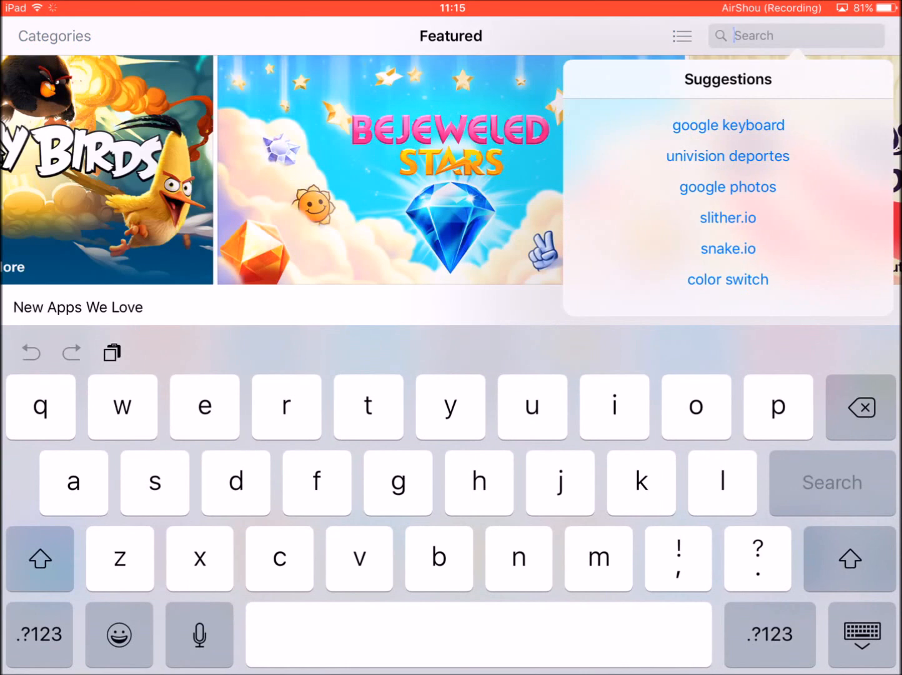
type("vshare se")
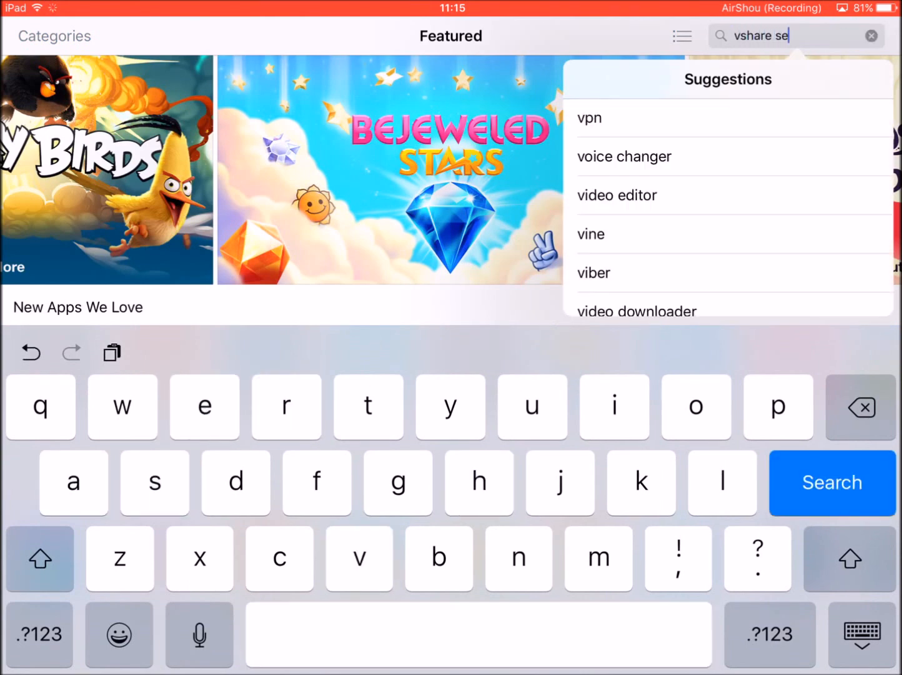
left_click(831, 482)
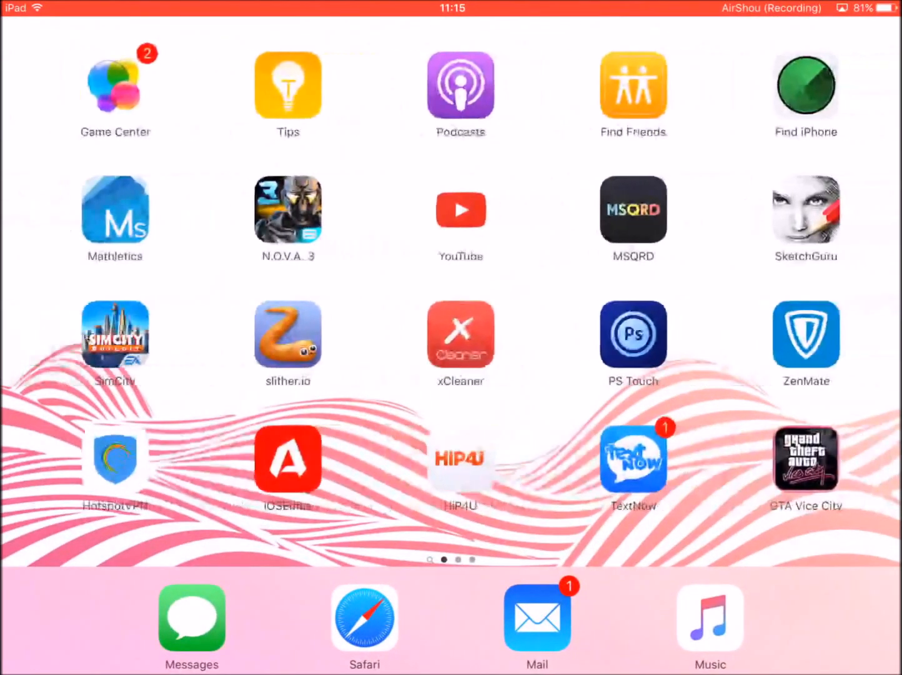
Step: Swipe across the home screen pages and reopen the App Store
scroll("left", 3)
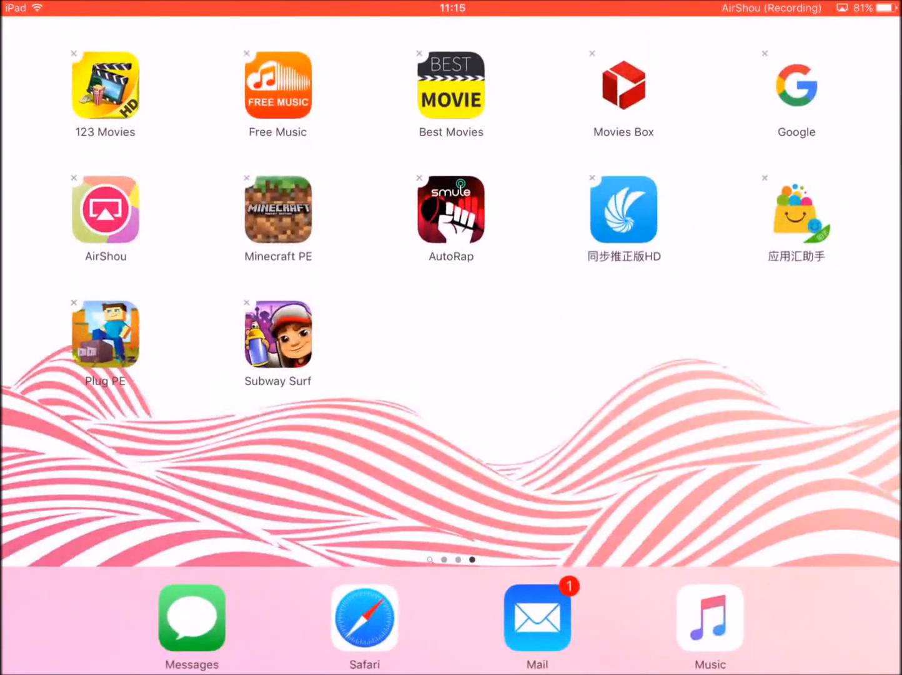
scroll("left", 3)
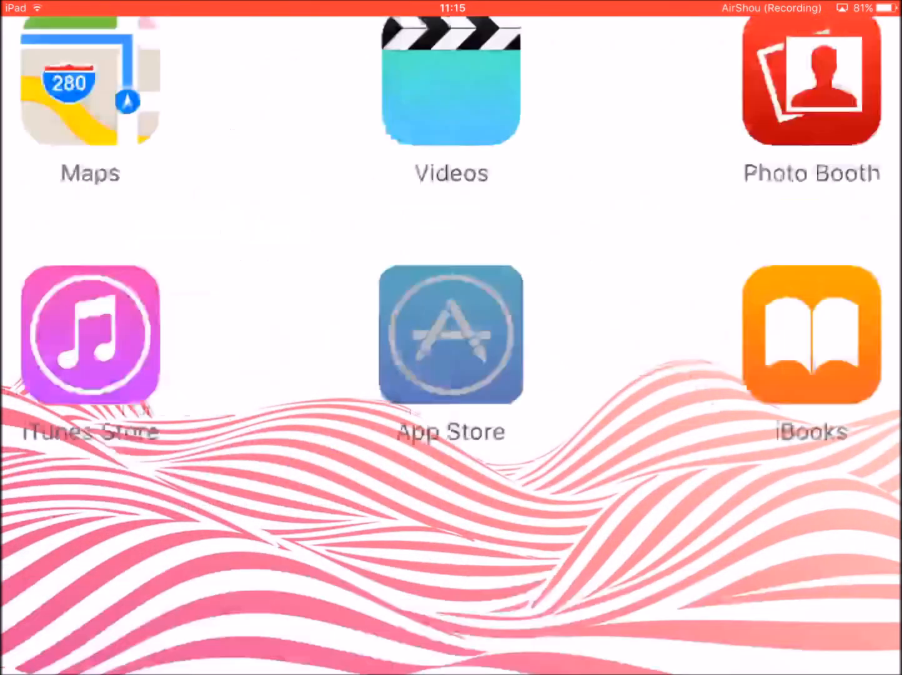
left_click(450, 335)
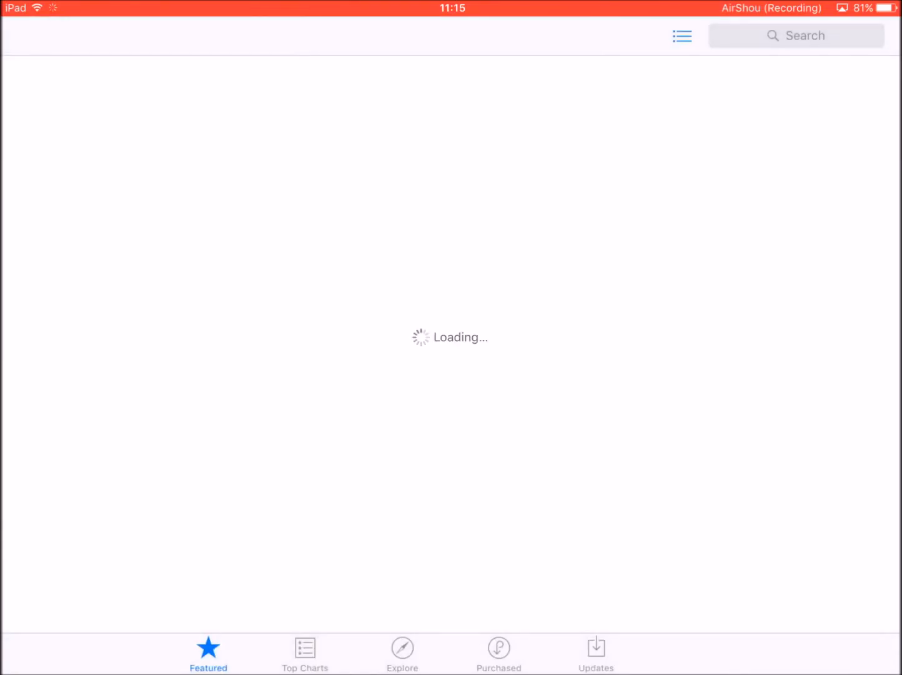
Step: Run the vShare SE search and request GET on its result
type("vshare se")
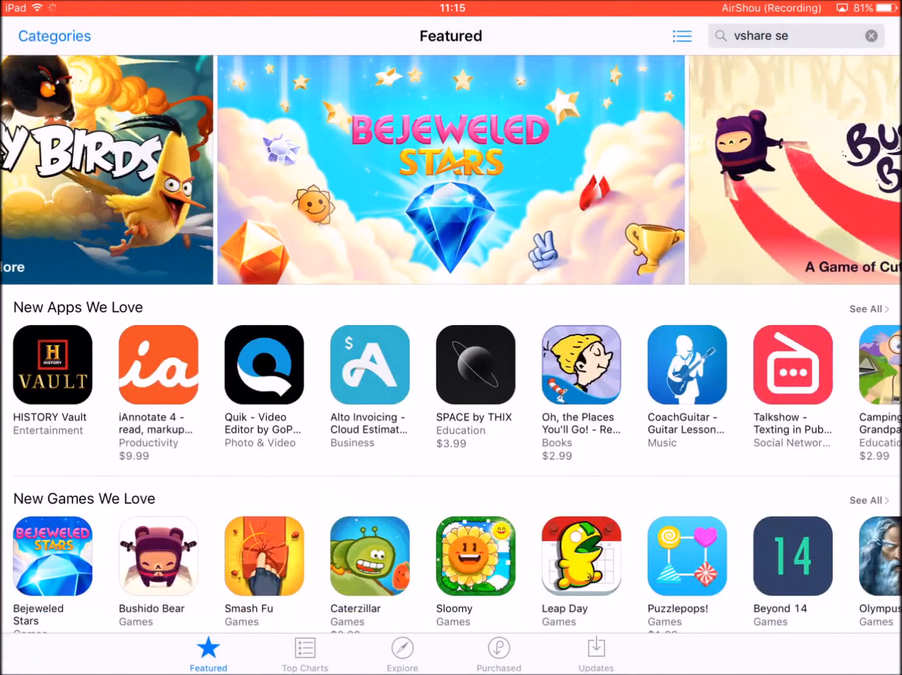
key("Enter")
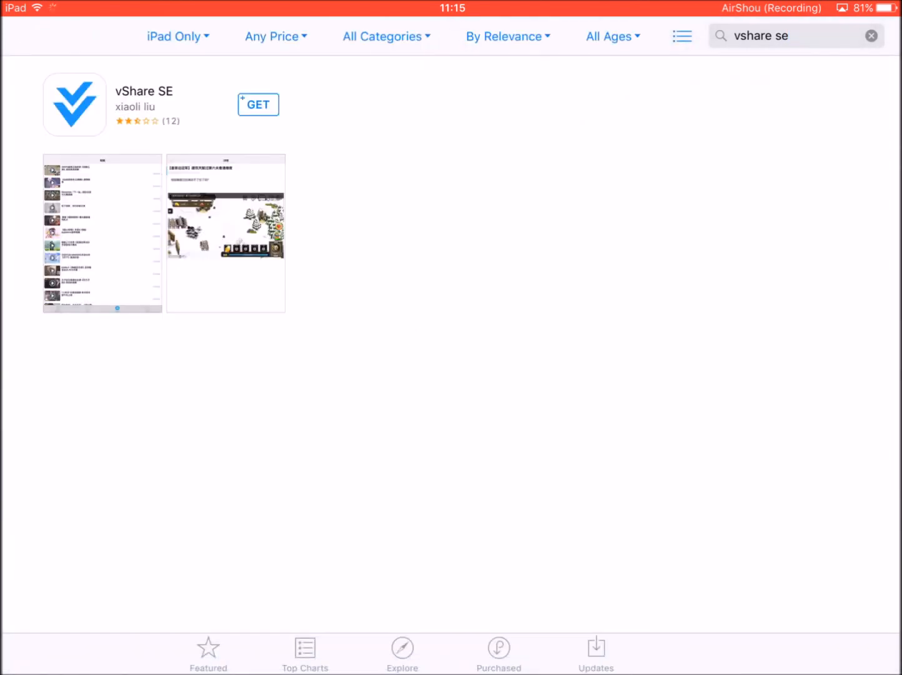
left_click(258, 104)
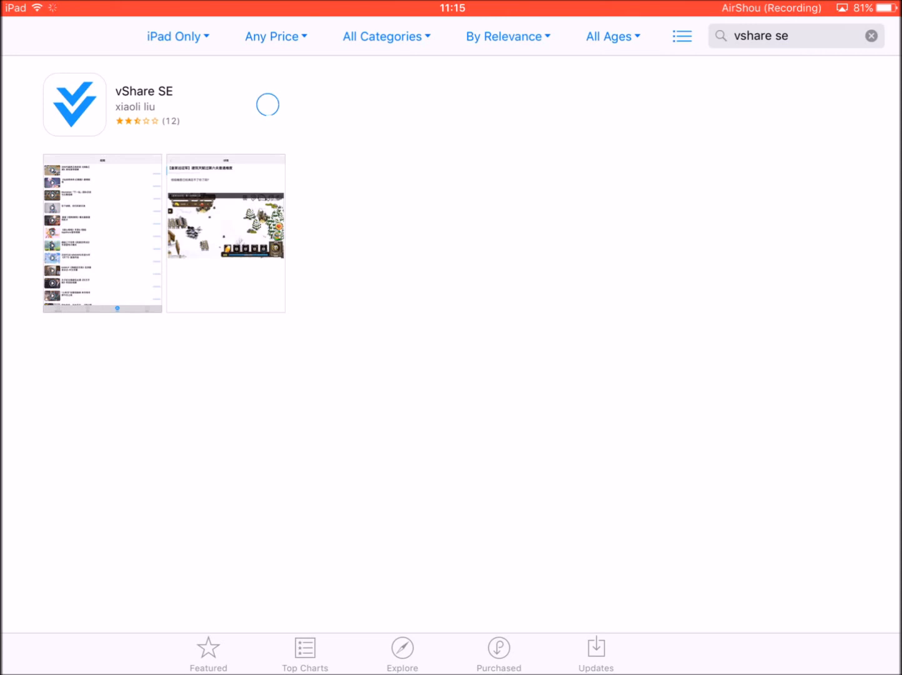
left_click(267, 105)
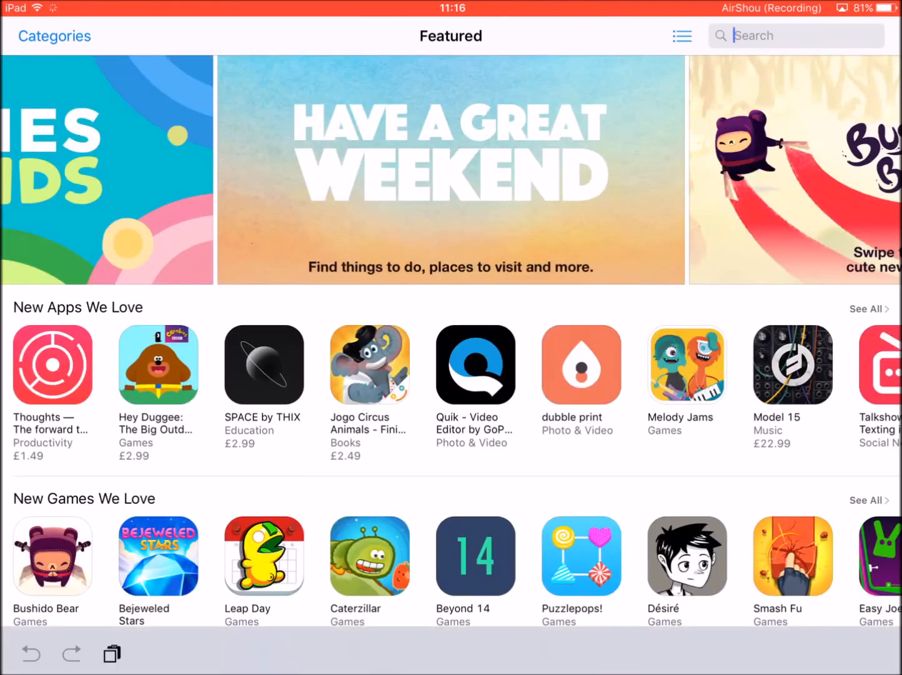
Step: Search "vshare", download vShare SE from its details page and launch it
type("vshare se")
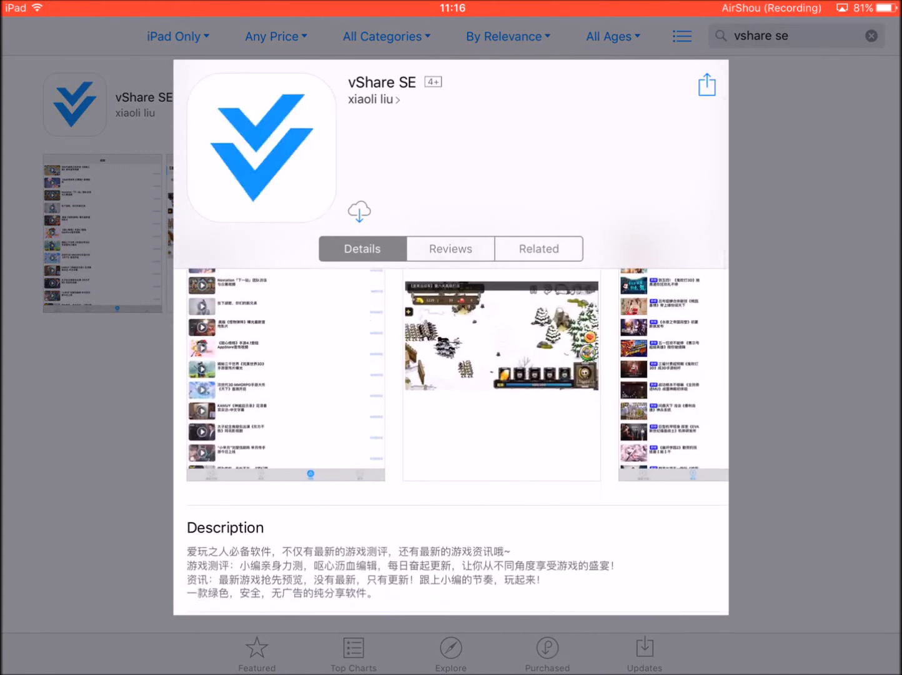
left_click(359, 211)
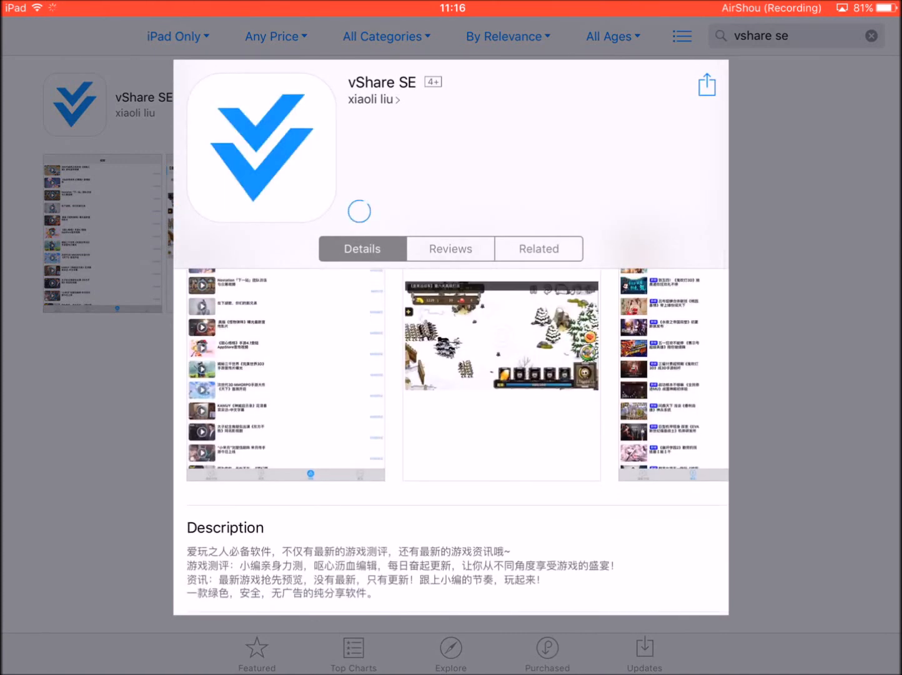
left_click(360, 211)
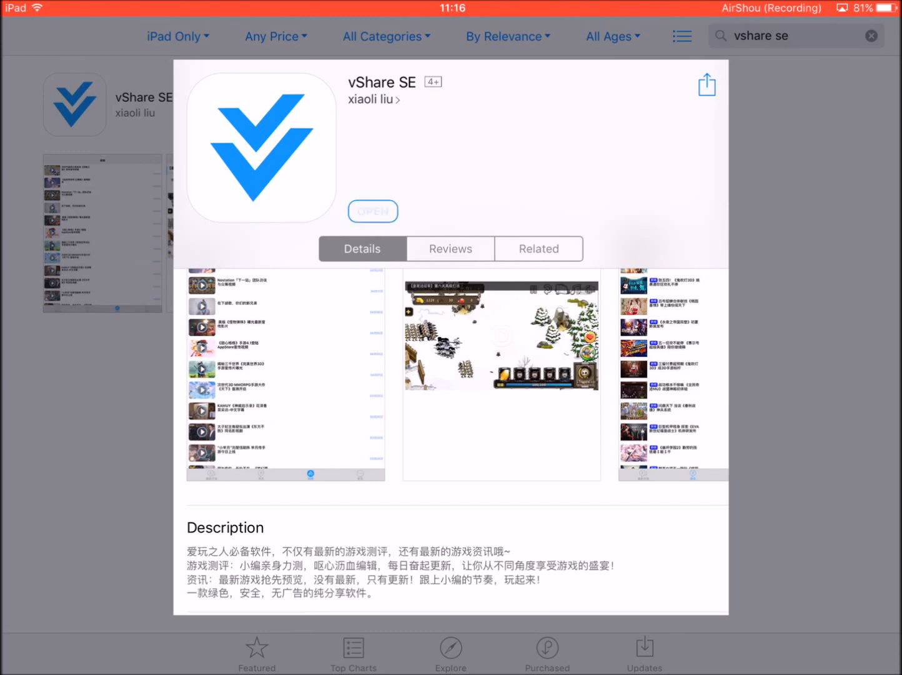
left_click(372, 212)
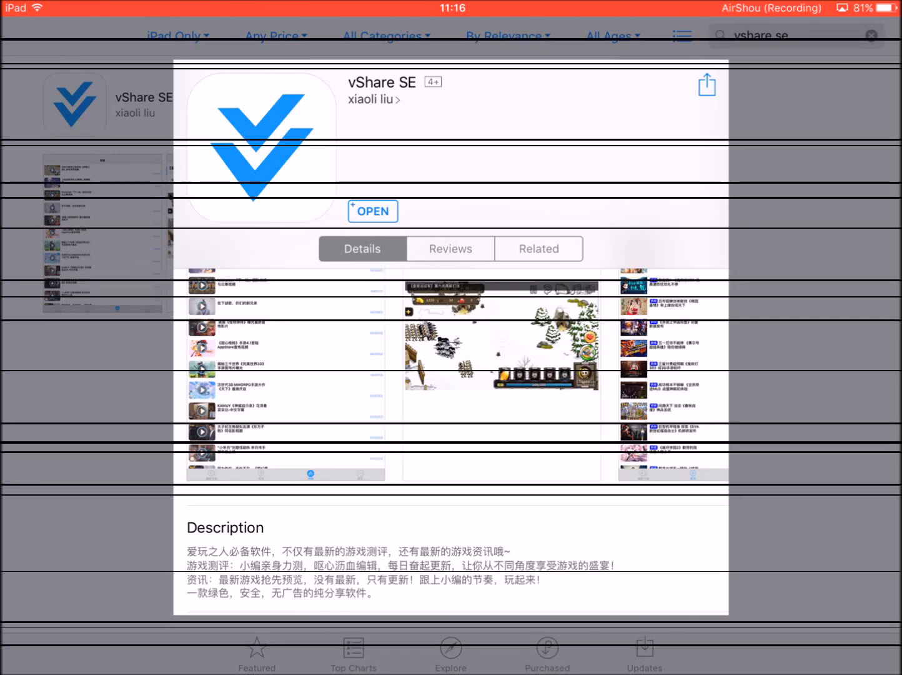
left_click(373, 211)
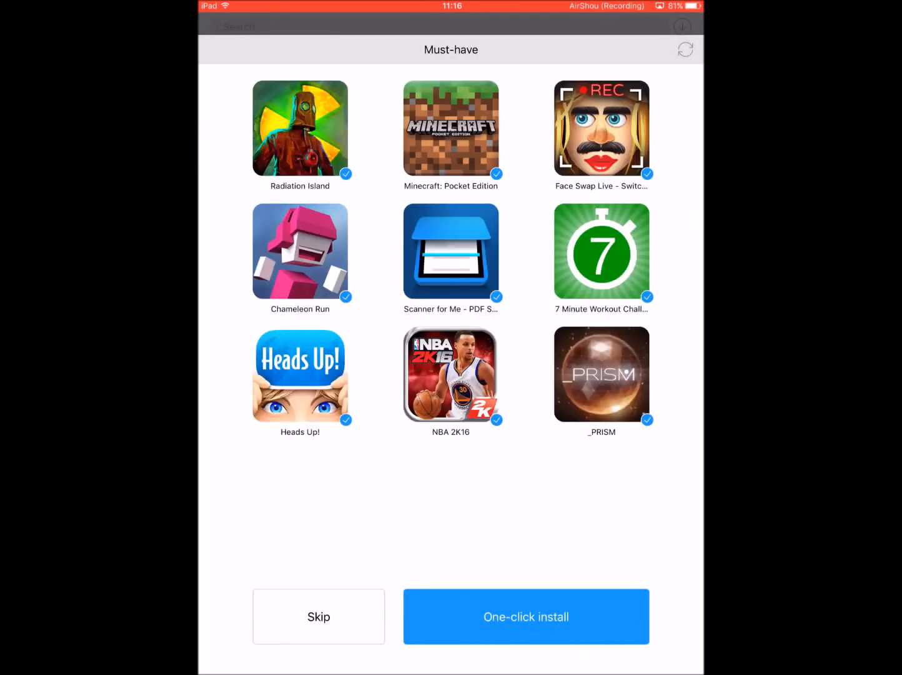
Step: Skip suggestions, find Geometry Dash under Hot Search, get it, and return home
left_click(319, 616)
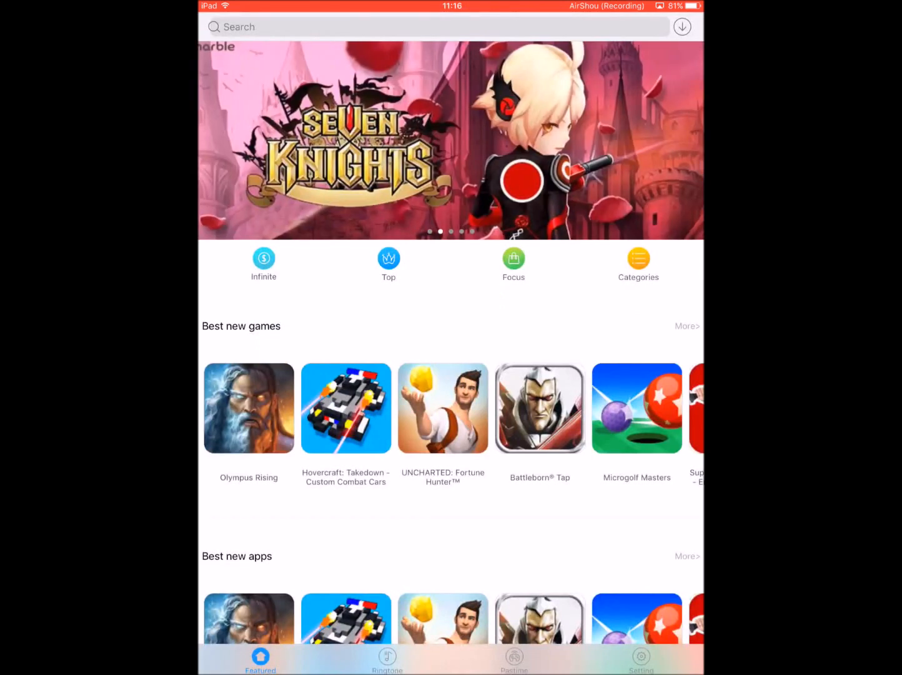
left_click(431, 27)
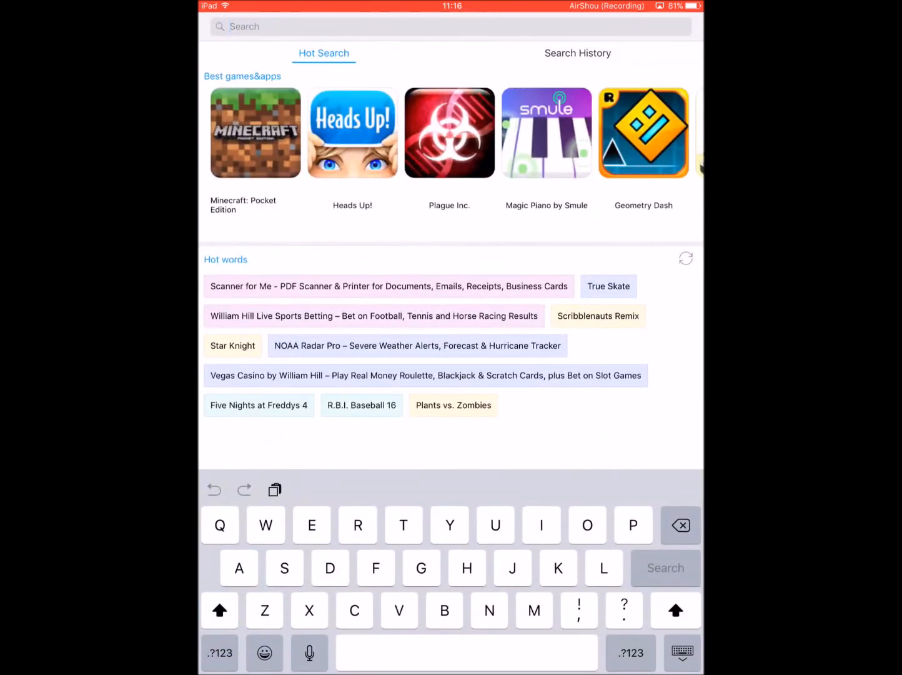
left_click(644, 132)
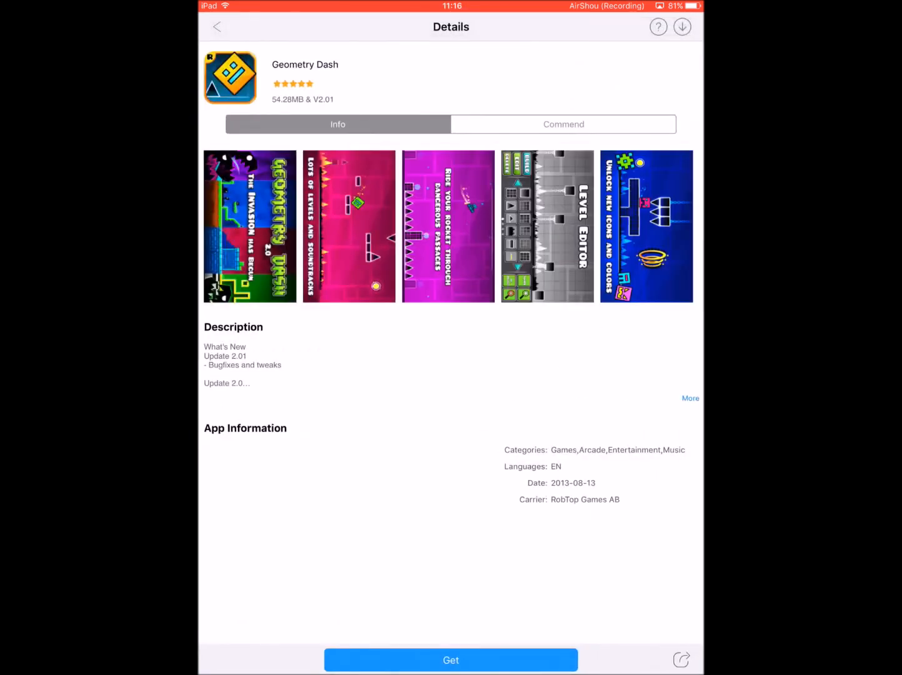
left_click(451, 660)
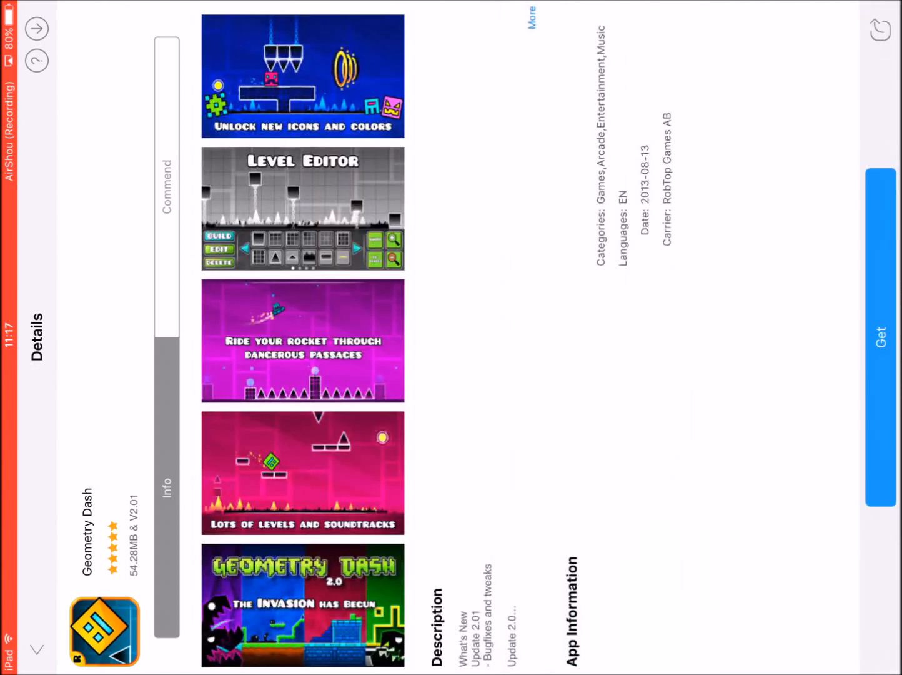
left_click(880, 341)
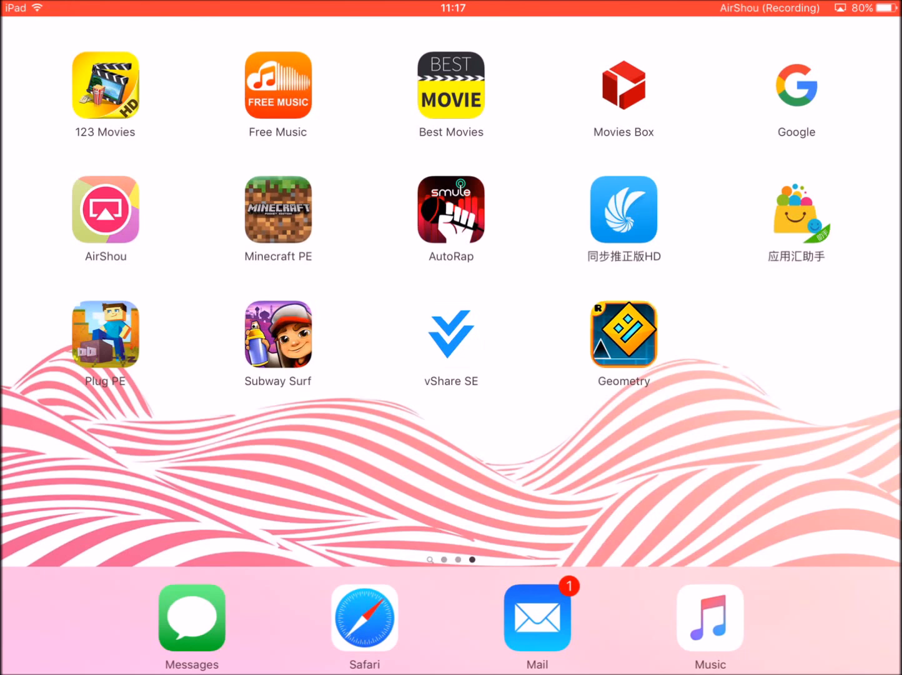
left_click(623, 335)
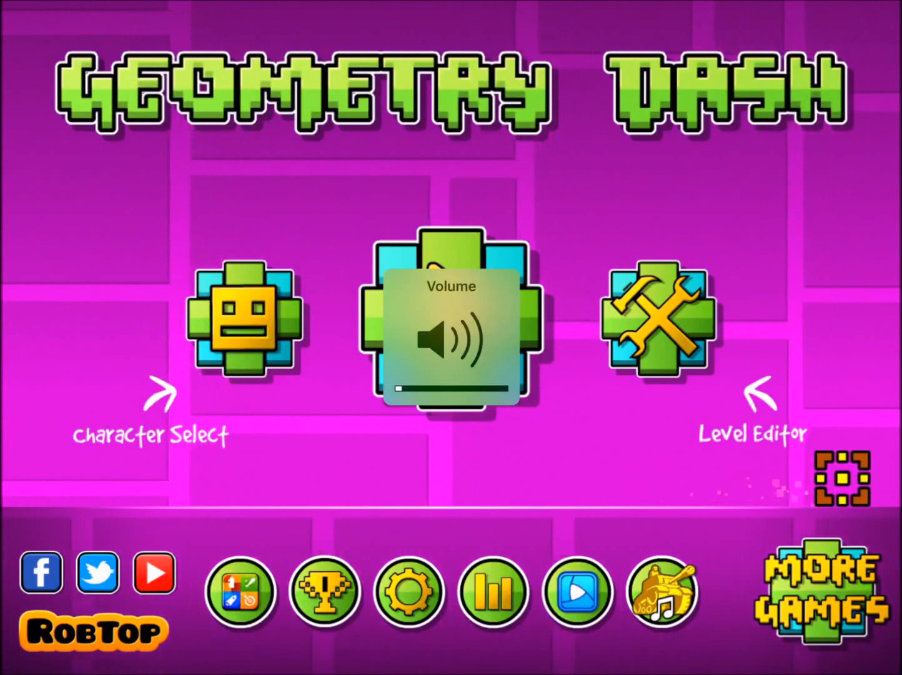
left_click(452, 321)
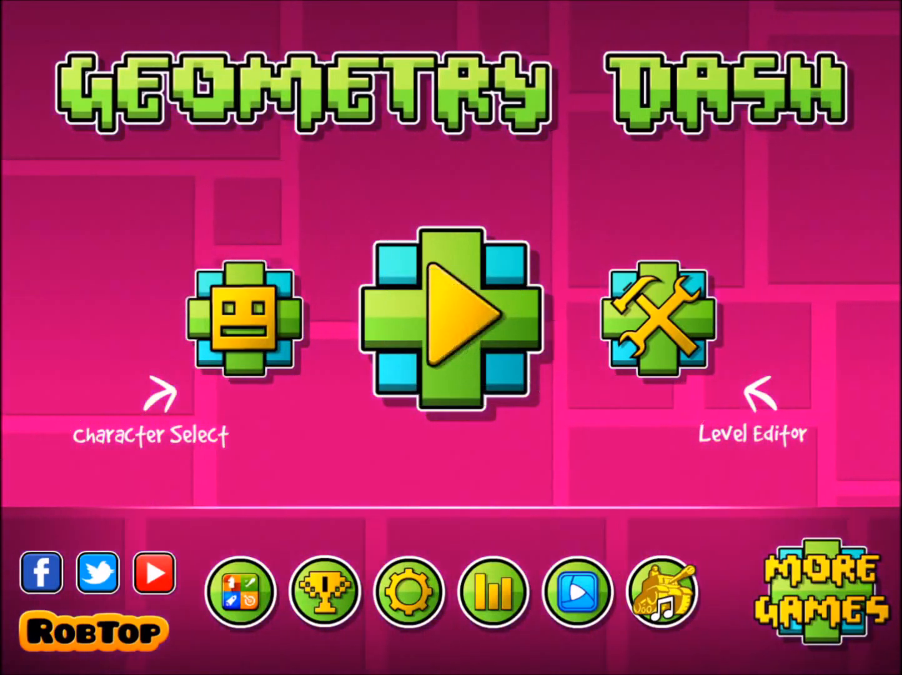
left_click(445, 320)
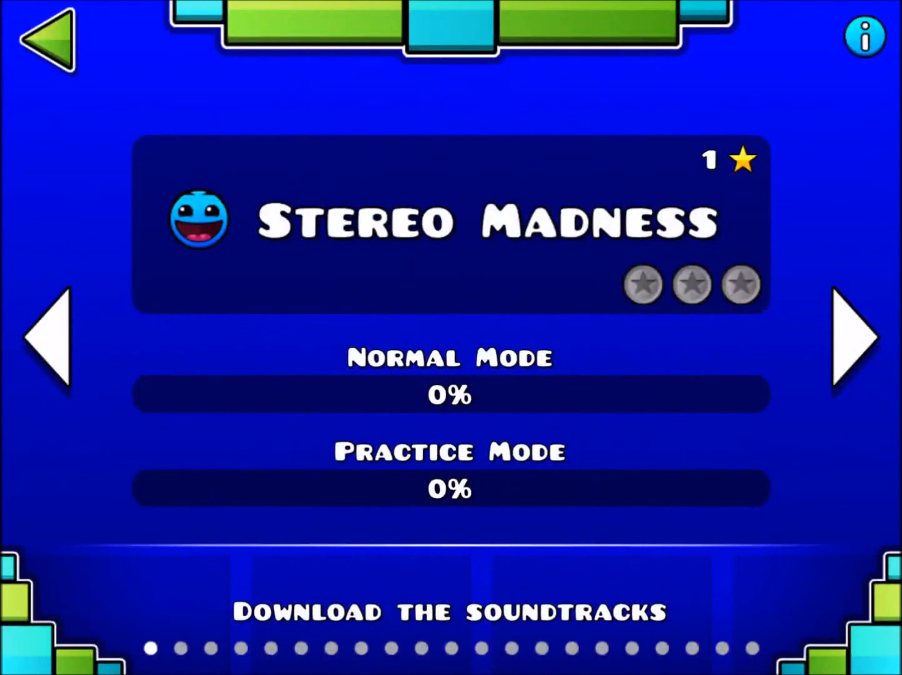
left_click(850, 338)
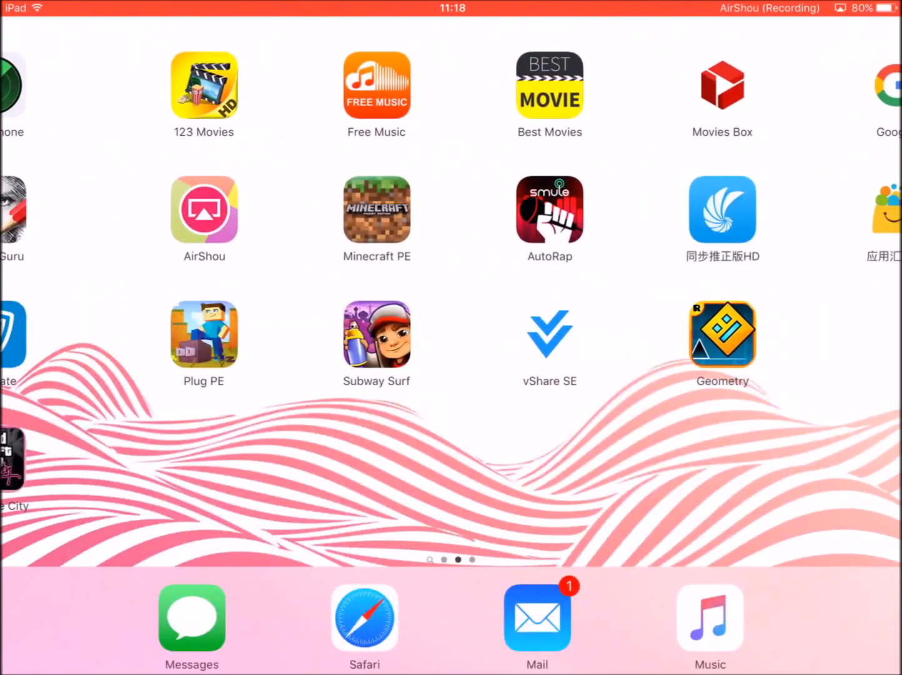
left_click(377, 209)
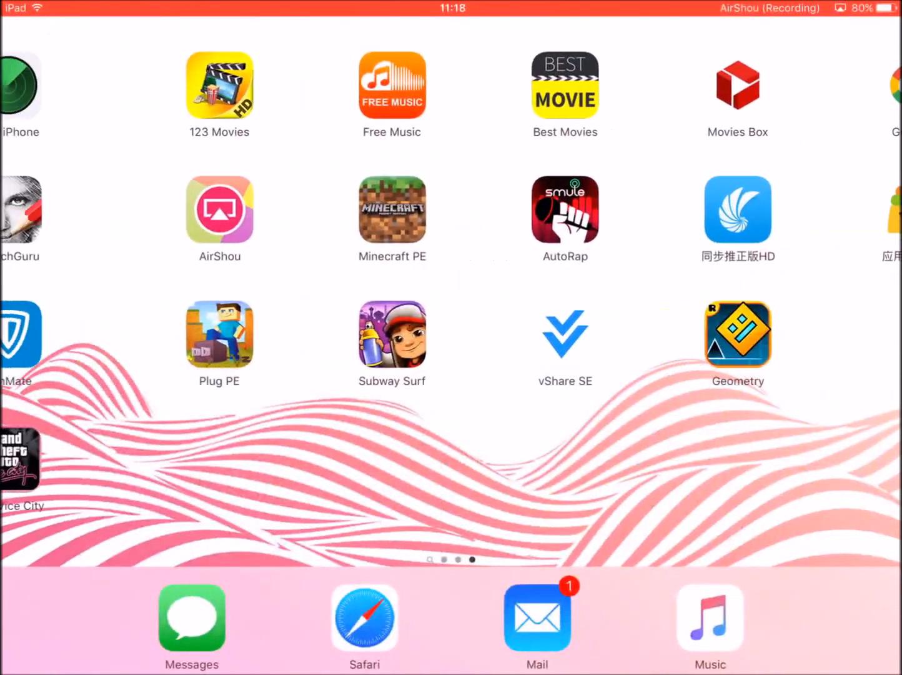
scroll("left", 3)
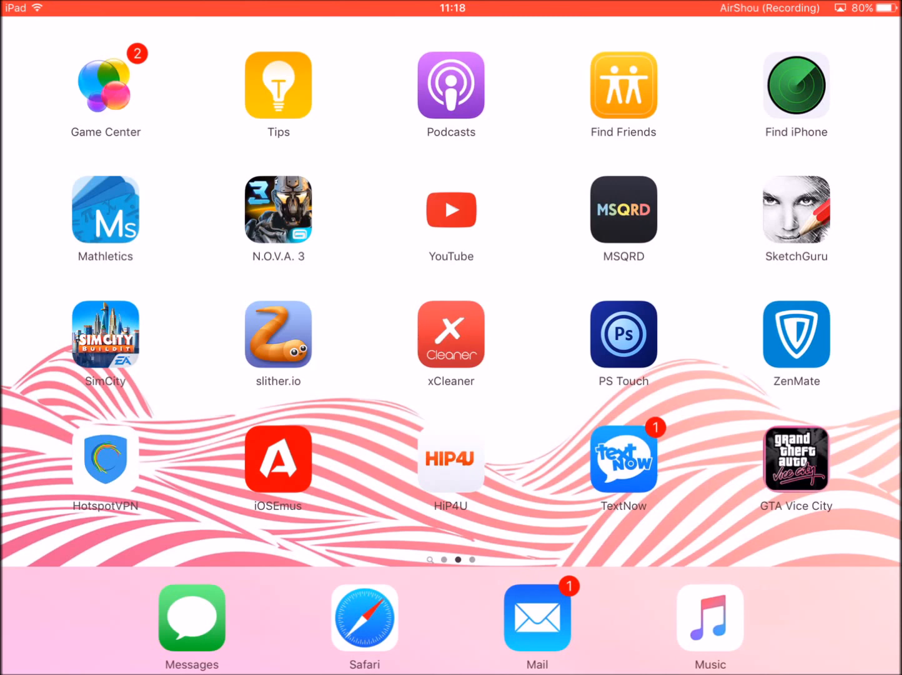
scroll("left", 3)
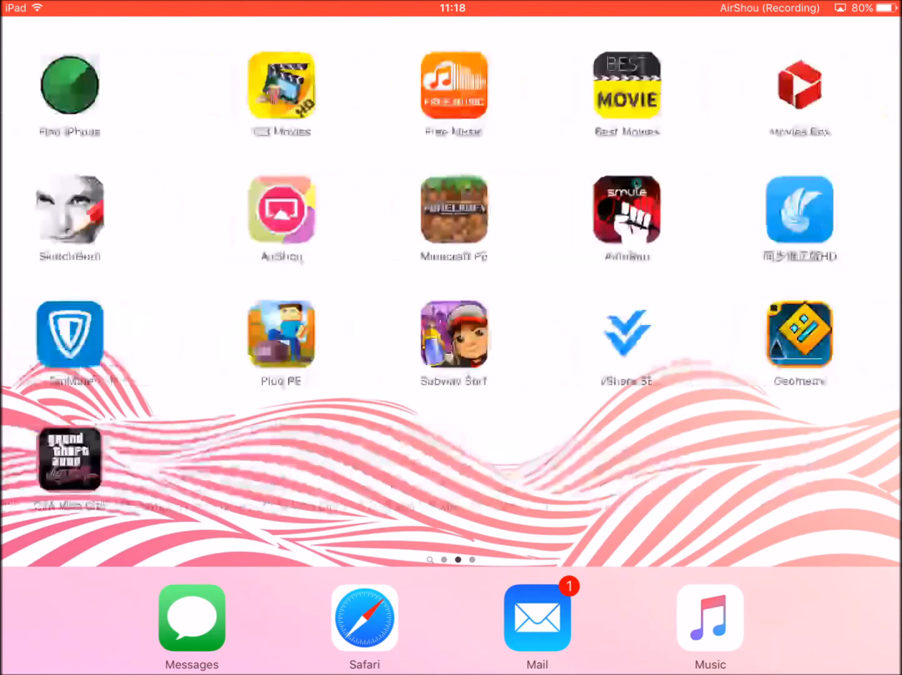
scroll("left", 3)
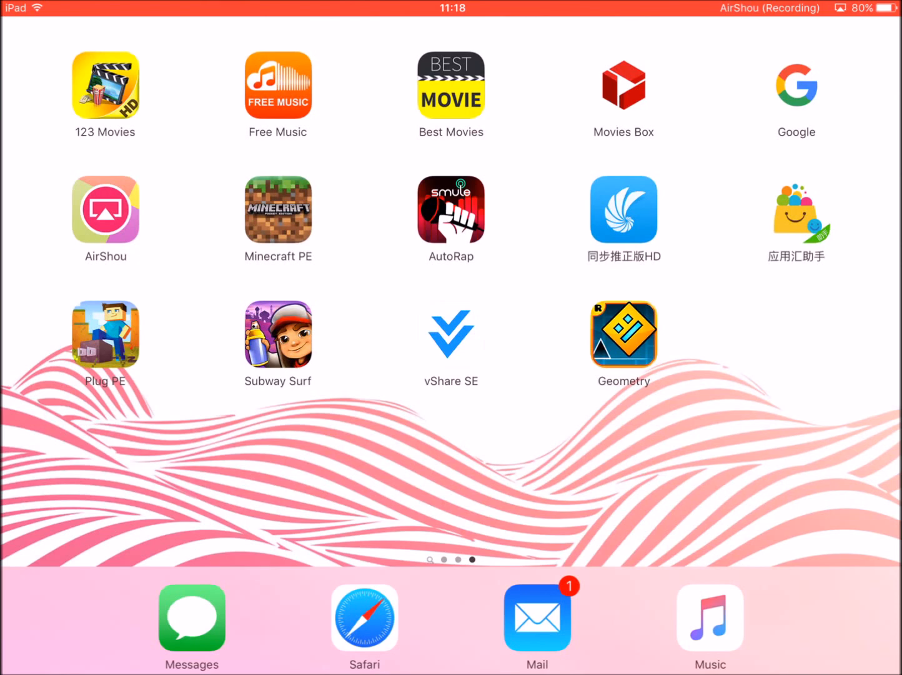